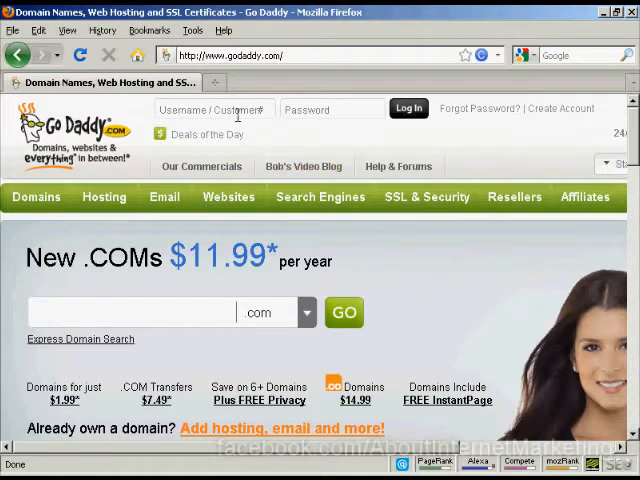
{"action": "mouse_move", "coordinate": [378, 188]}
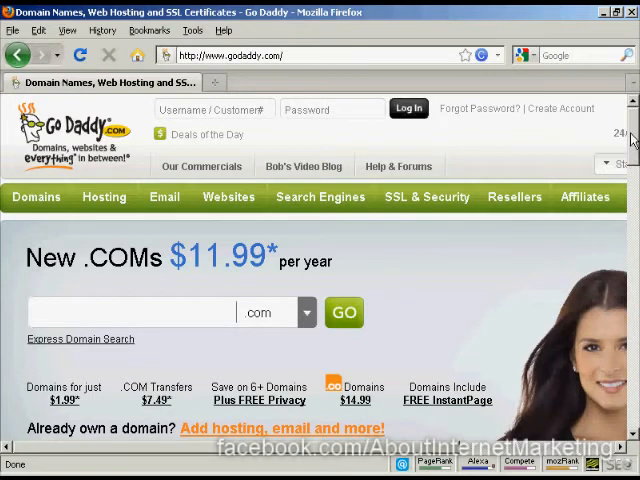
Scroll the GoDaddy home page to reach the domain search box.
{"action": "scroll", "scroll_direction": "down", "scroll_amount": 3}
{"action": "type", "text": "newvideo"}
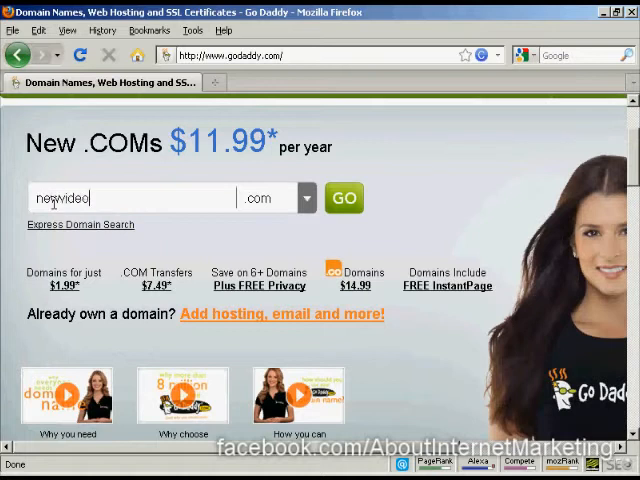
Complete the name newvideo4you and search for its .com availability.
{"action": "type", "text": "4y"}
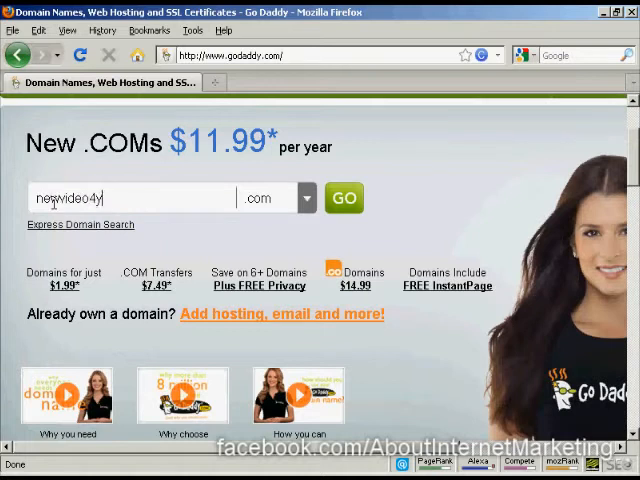
{"action": "type", "text": "you"}
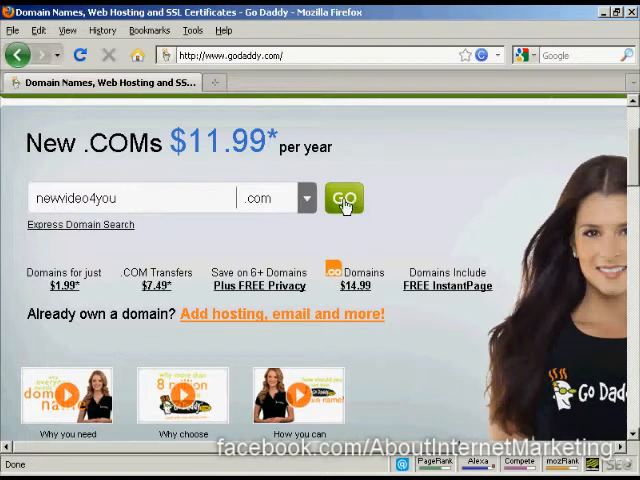
{"action": "left_click", "coordinate": [344, 198]}
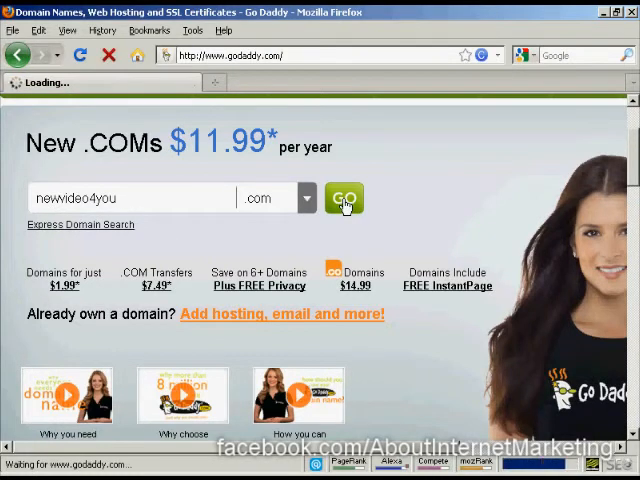
{"action": "left_click", "coordinate": [344, 198]}
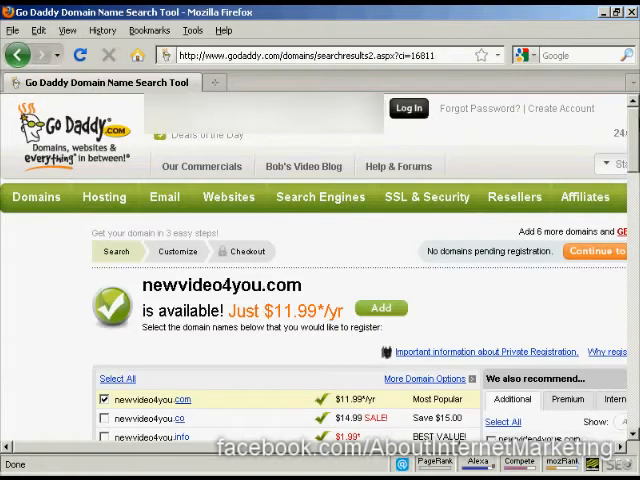
Scroll the results to review newvideo4you extensions and their prices.
{"action": "scroll", "scroll_direction": "down", "scroll_amount": 3}
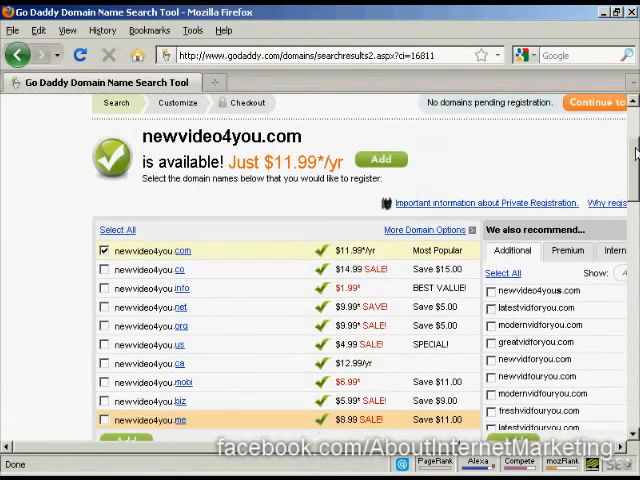
{"action": "scroll", "scroll_direction": "down", "scroll_amount": 3}
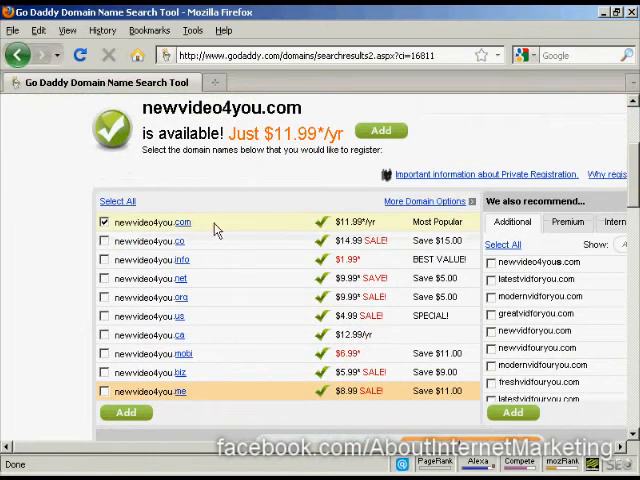
{"action": "mouse_move", "coordinate": [184, 256]}
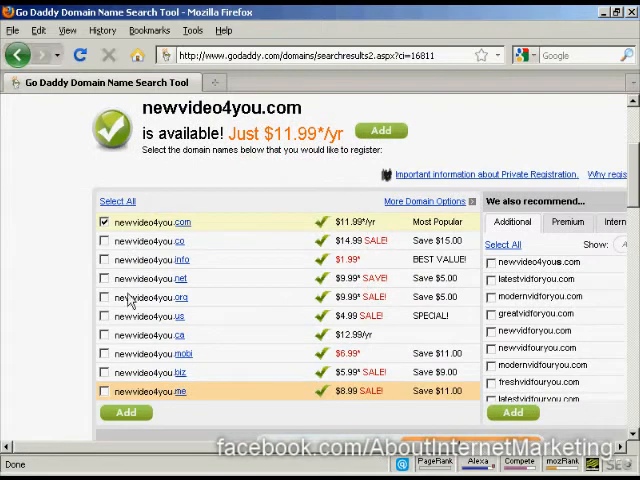
{"action": "mouse_move", "coordinate": [136, 344]}
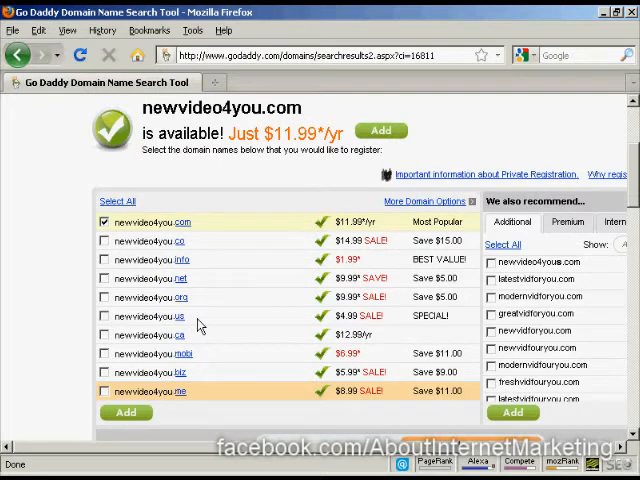
{"action": "mouse_move", "coordinate": [384, 136]}
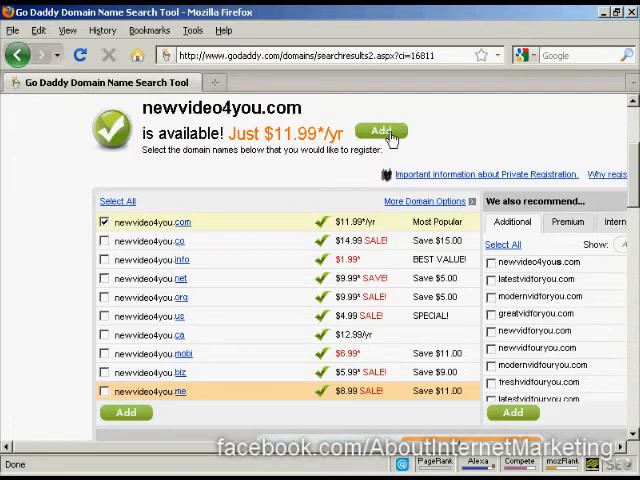
Add newvideo4you.com to the cart and review the pricing table of other extensions.
{"action": "left_click", "coordinate": [380, 132]}
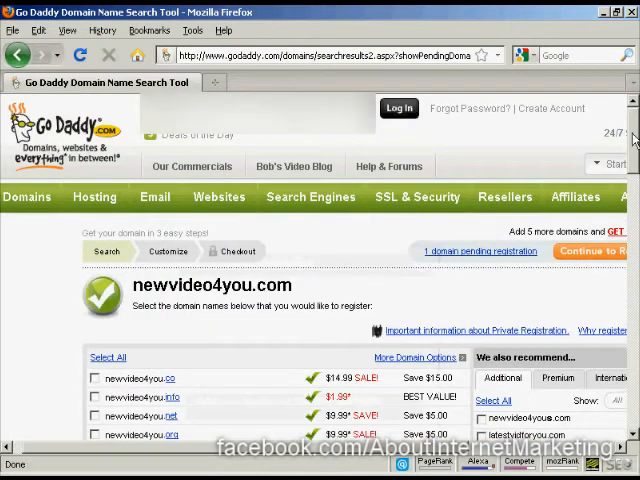
{"action": "scroll", "scroll_direction": "down", "scroll_amount": 3}
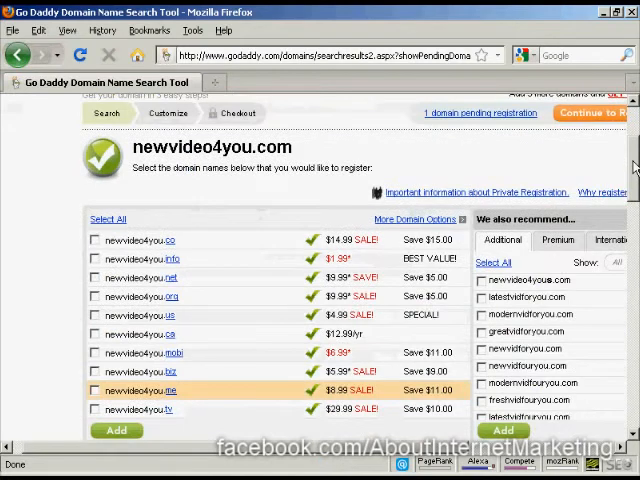
{"action": "scroll", "scroll_direction": "down", "scroll_amount": 3}
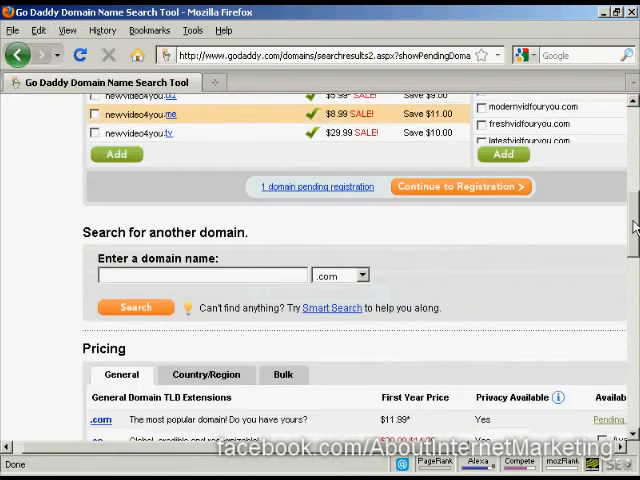
{"action": "scroll", "scroll_direction": "down", "scroll_amount": 3}
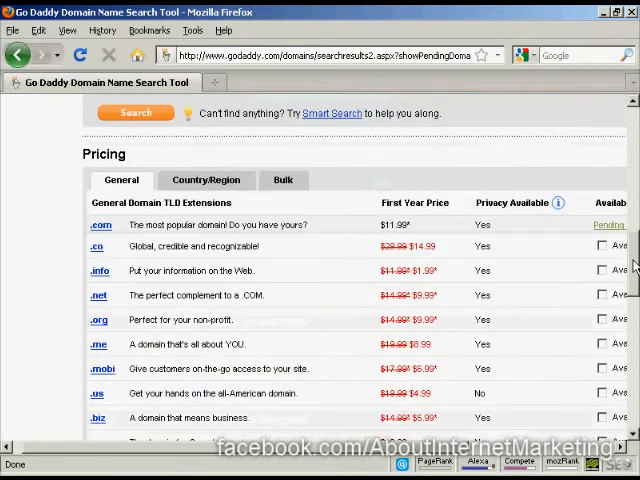
{"action": "scroll", "scroll_direction": "down", "scroll_amount": 3}
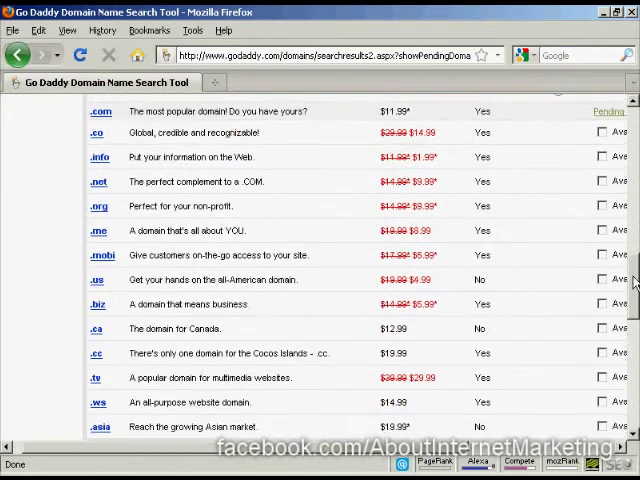
{"action": "scroll", "scroll_direction": "up", "scroll_amount": 3}
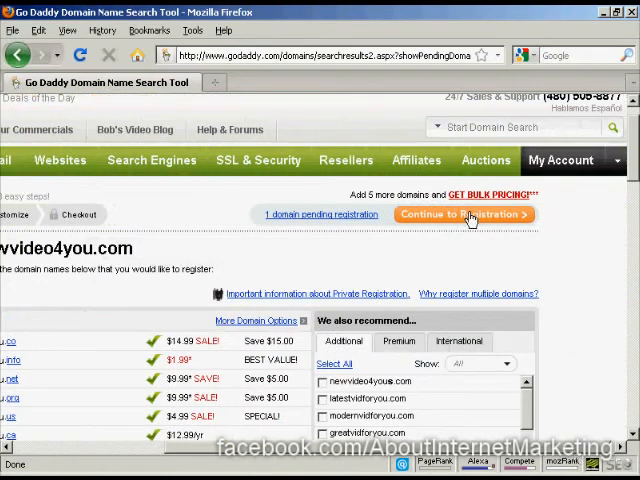
Continue to registration and decline the bundled extra domain extensions offer.
{"action": "left_click", "coordinate": [472, 214]}
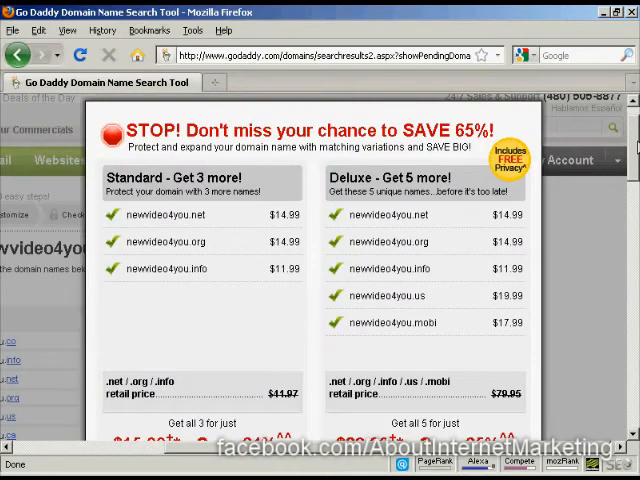
{"action": "scroll", "scroll_direction": "down", "scroll_amount": 3}
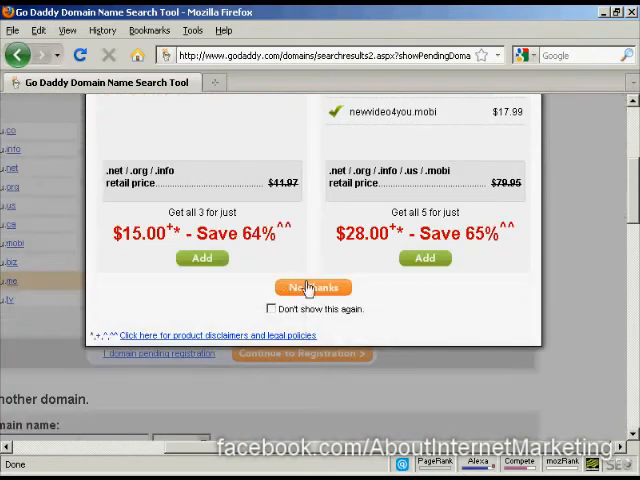
{"action": "left_click", "coordinate": [312, 288]}
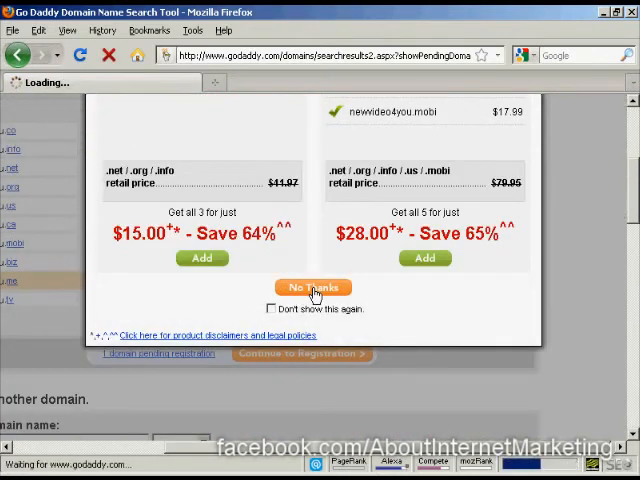
Fill the registration form with name, email, UK address, region, postcode and phone.
{"action": "left_click", "coordinate": [312, 288]}
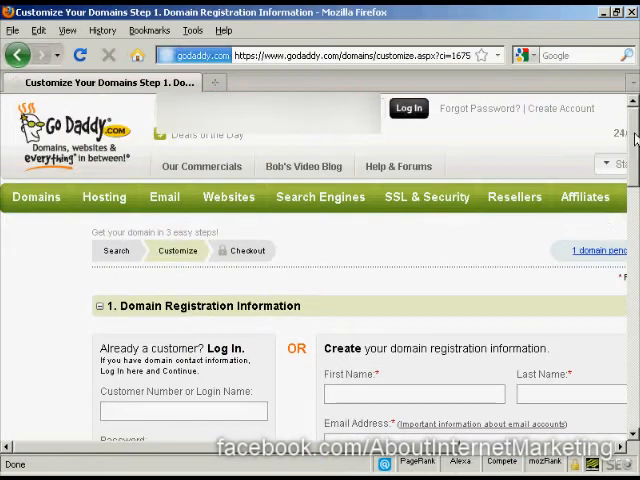
{"action": "scroll", "scroll_direction": "down", "scroll_amount": 3}
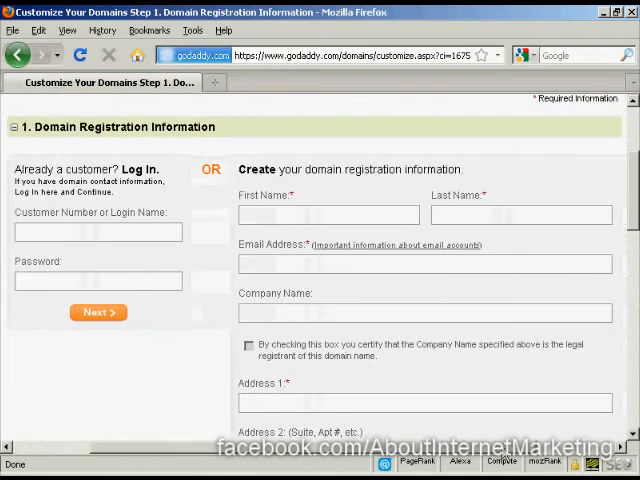
{"action": "scroll", "scroll_direction": "right", "scroll_amount": 3}
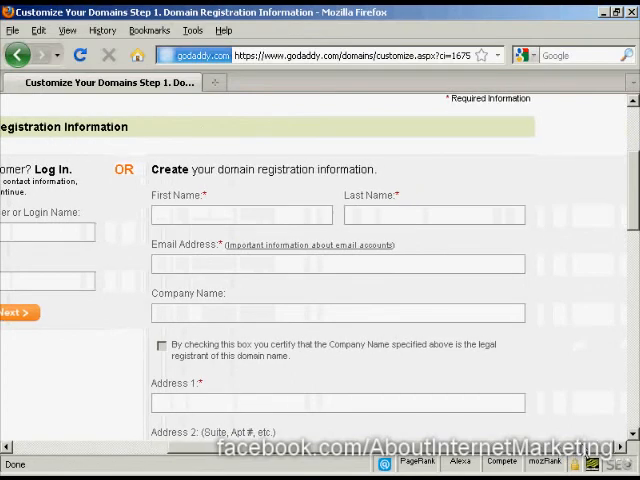
{"action": "scroll", "scroll_direction": "down", "scroll_amount": 3}
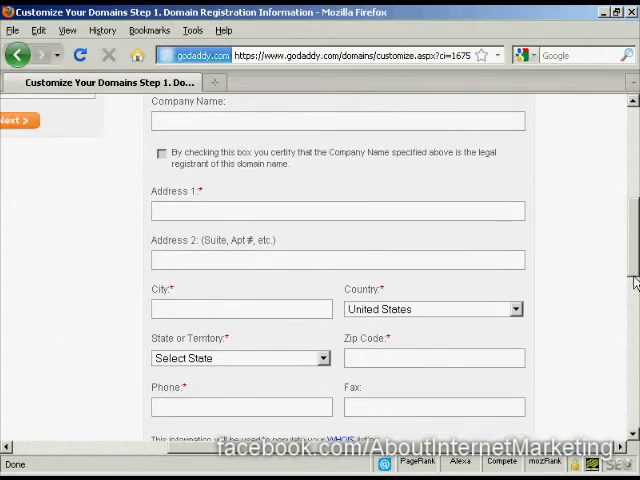
{"action": "scroll", "scroll_direction": "down", "scroll_amount": 3}
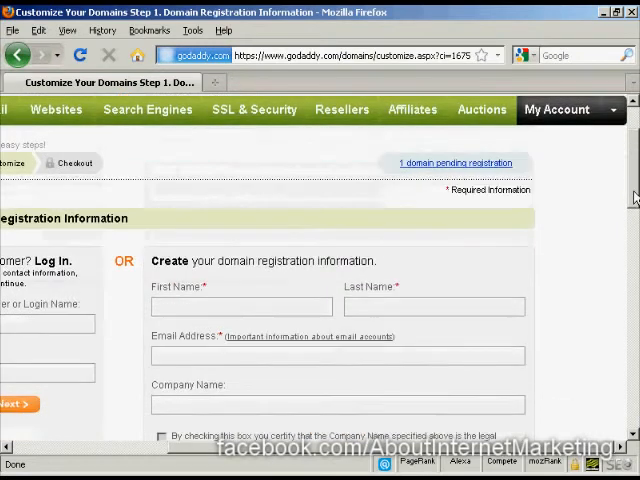
{"action": "scroll", "scroll_direction": "down", "scroll_amount": 3}
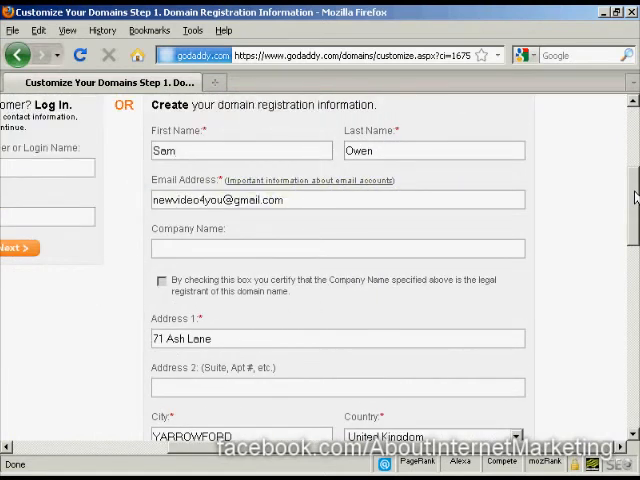
{"action": "scroll", "scroll_direction": "down", "scroll_amount": 3}
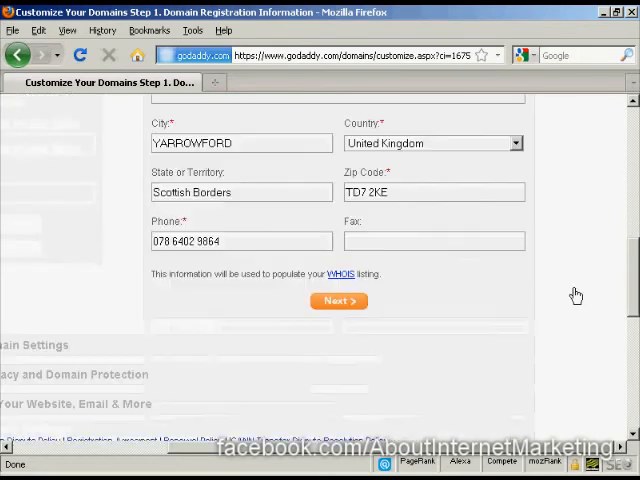
Submit the registration details and set registration length to 1 year, left uncertified.
{"action": "left_click", "coordinate": [338, 302]}
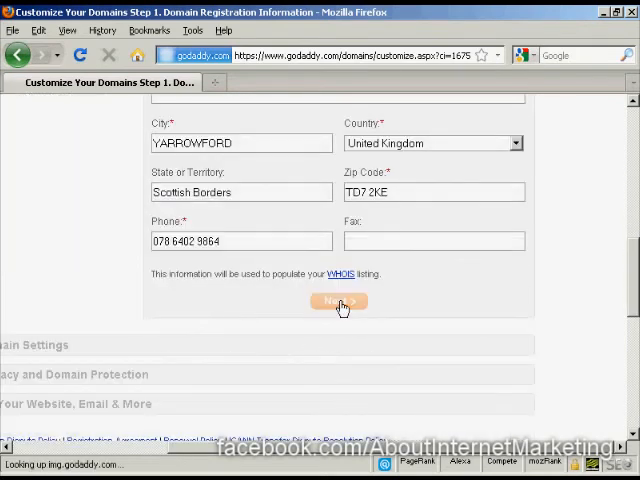
{"action": "left_click", "coordinate": [340, 300]}
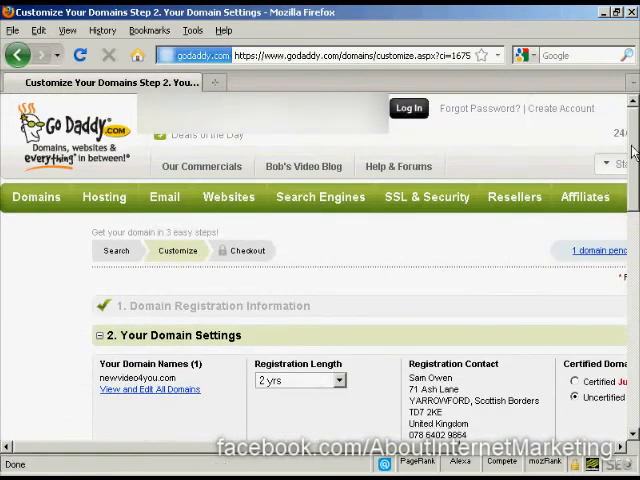
{"action": "scroll", "scroll_direction": "down", "scroll_amount": 3}
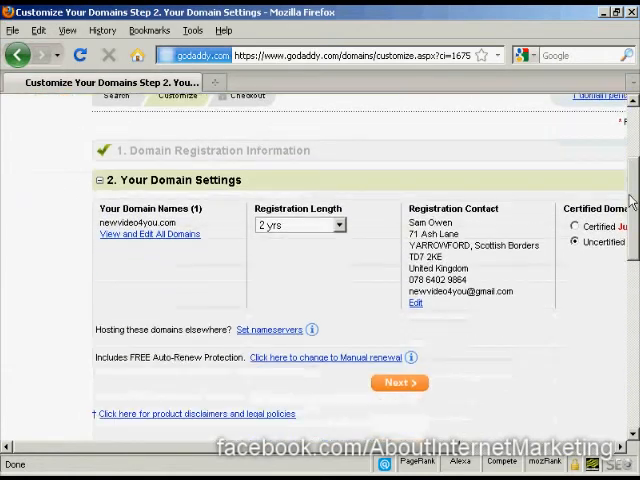
{"action": "mouse_move", "coordinate": [336, 260]}
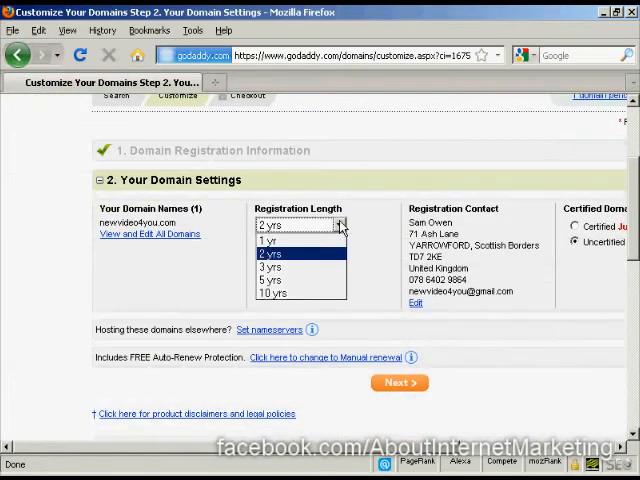
{"action": "mouse_move", "coordinate": [280, 240]}
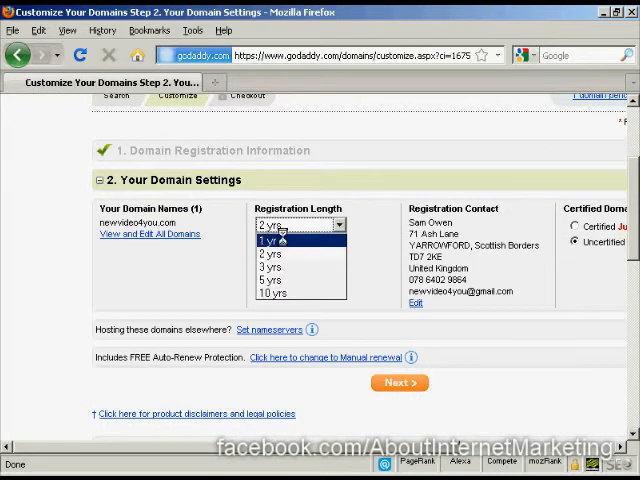
{"action": "left_click", "coordinate": [280, 240]}
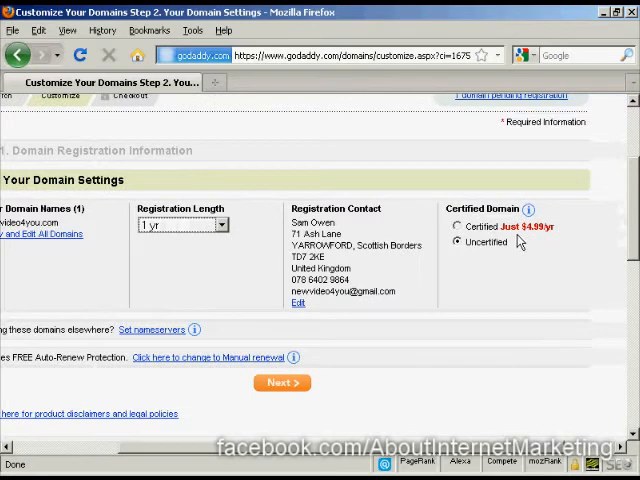
{"action": "mouse_move", "coordinate": [472, 246]}
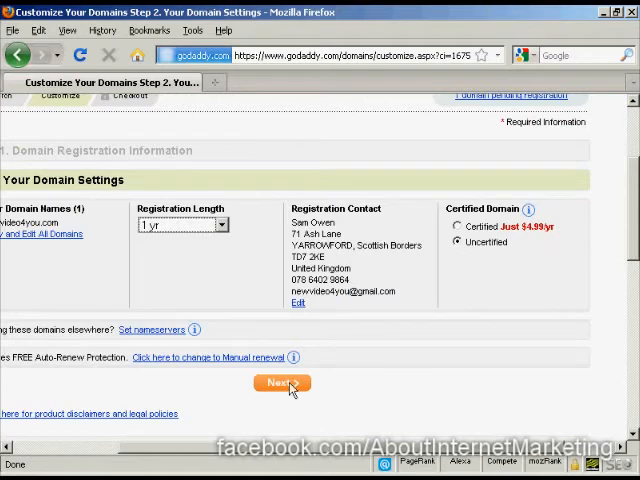
Move to the privacy step and keep Standard Registration without any protection upgrade.
{"action": "left_click", "coordinate": [284, 384]}
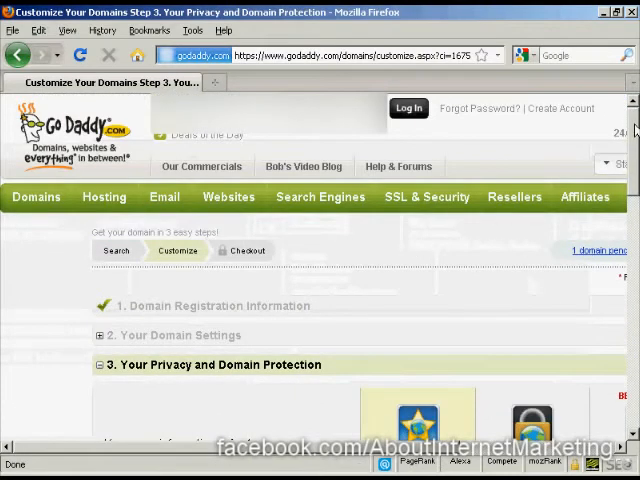
{"action": "scroll", "scroll_direction": "down", "scroll_amount": 3}
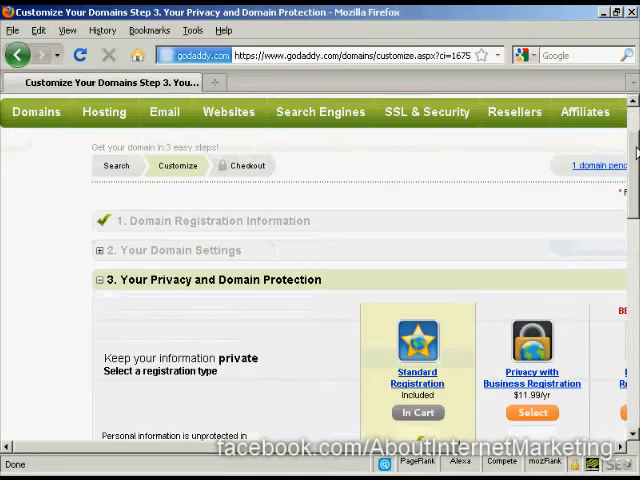
{"action": "scroll", "scroll_direction": "down", "scroll_amount": 3}
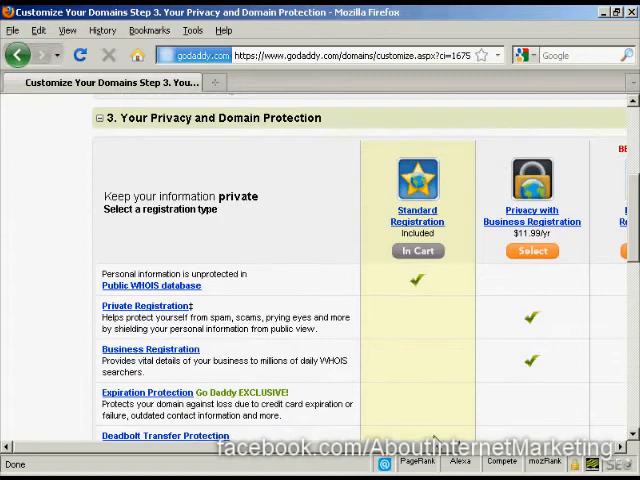
{"action": "scroll", "scroll_direction": "right", "scroll_amount": 3}
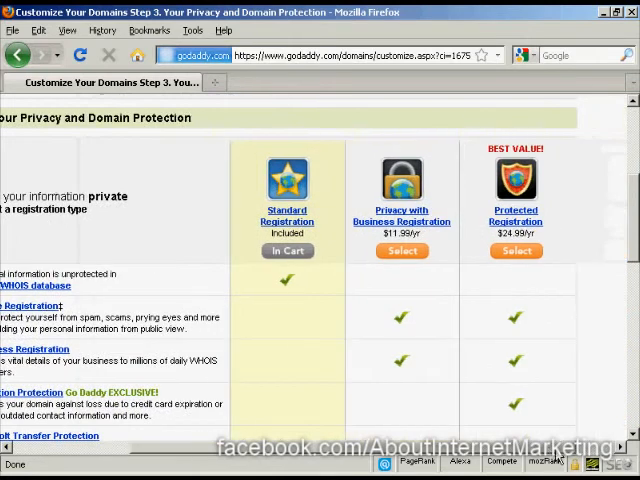
{"action": "mouse_move", "coordinate": [516, 252]}
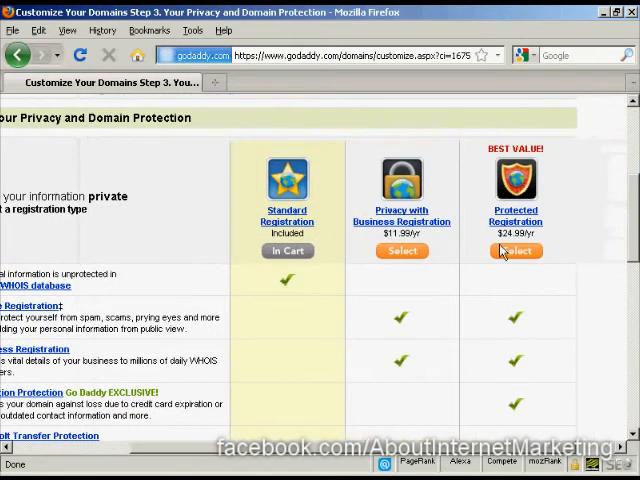
{"action": "mouse_move", "coordinate": [608, 330]}
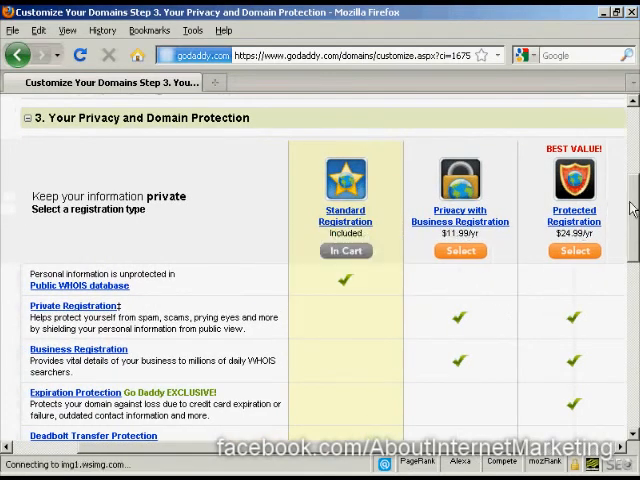
{"action": "scroll", "scroll_direction": "down", "scroll_amount": 3}
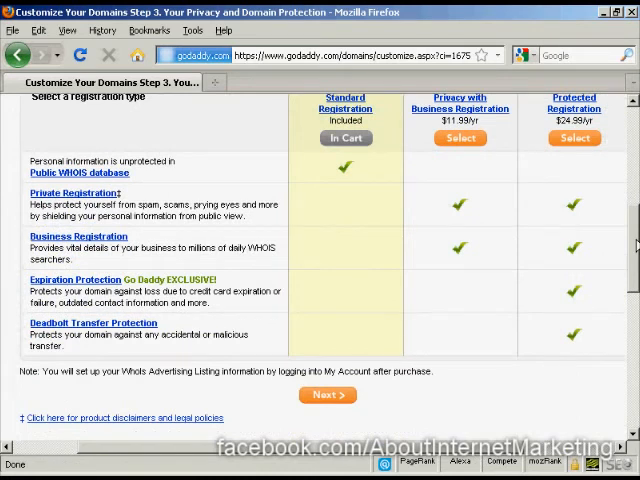
{"action": "mouse_move", "coordinate": [226, 348]}
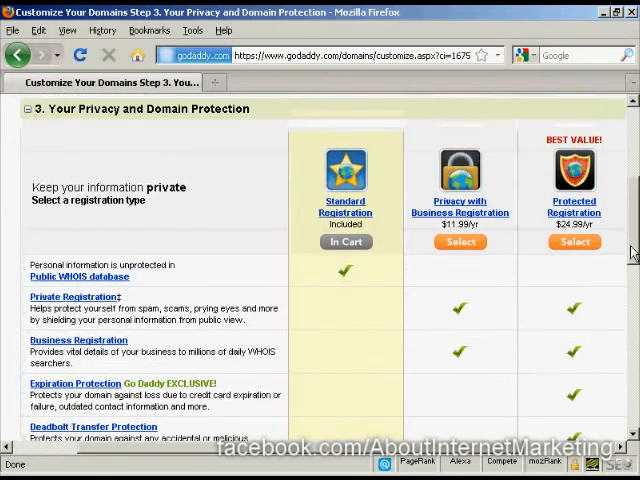
{"action": "scroll", "scroll_direction": "down", "scroll_amount": 3}
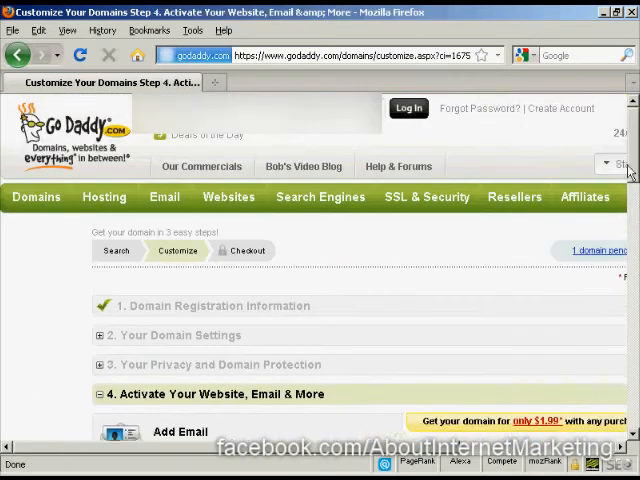
Skip the email, hosting and SSL add-ons and continue to the shopping cart.
{"action": "scroll", "scroll_direction": "down", "scroll_amount": 3}
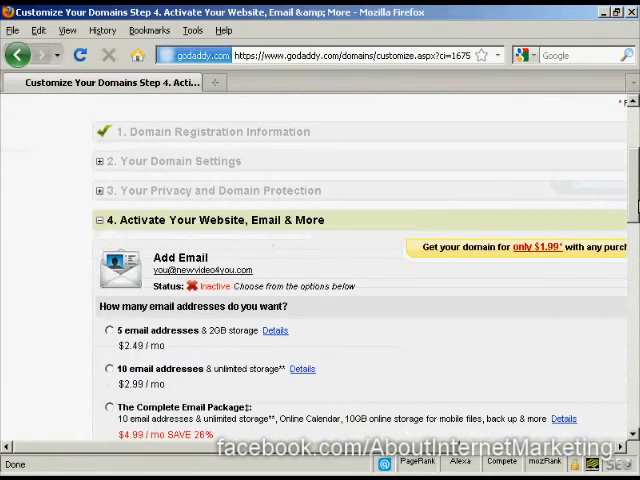
{"action": "scroll", "scroll_direction": "down", "scroll_amount": 3}
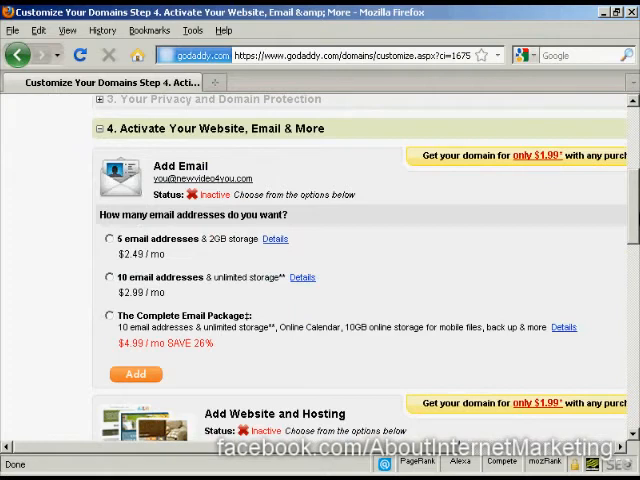
{"action": "scroll", "scroll_direction": "down", "scroll_amount": 3}
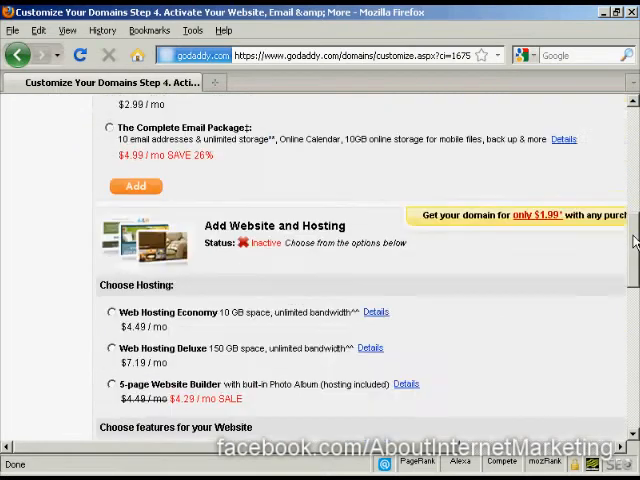
{"action": "scroll", "scroll_direction": "down", "scroll_amount": 3}
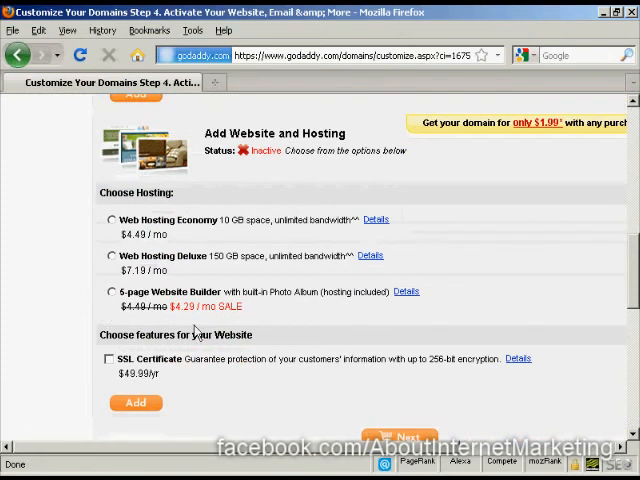
{"action": "mouse_move", "coordinate": [476, 306]}
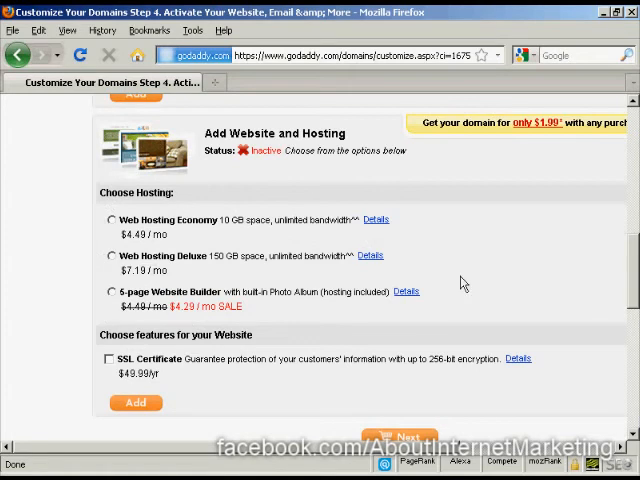
{"action": "scroll", "scroll_direction": "down", "scroll_amount": 3}
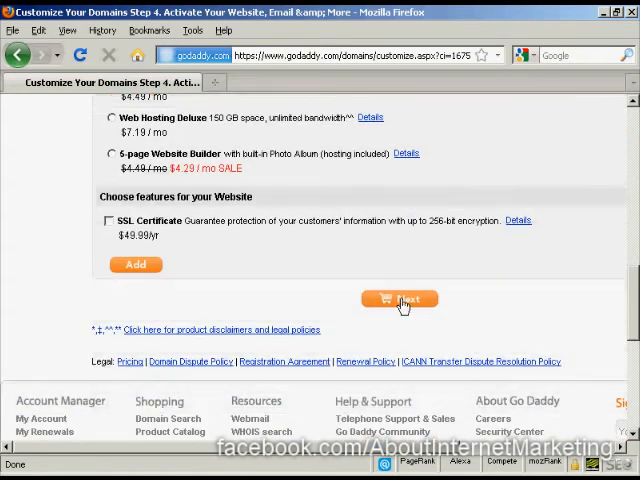
{"action": "left_click", "coordinate": [400, 300]}
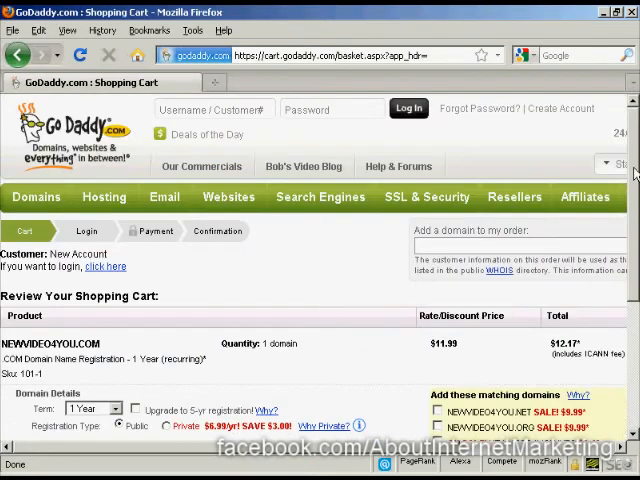
Reveal the promo code field unused and continue from the $12.17 cart to checkout.
{"action": "scroll", "scroll_direction": "down", "scroll_amount": 3}
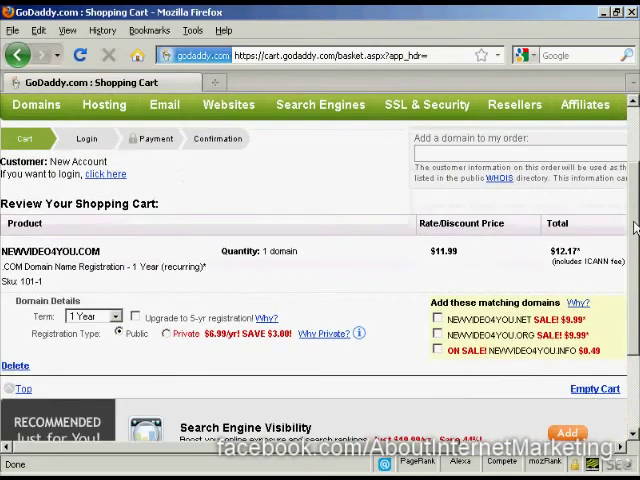
{"action": "scroll", "scroll_direction": "down", "scroll_amount": 3}
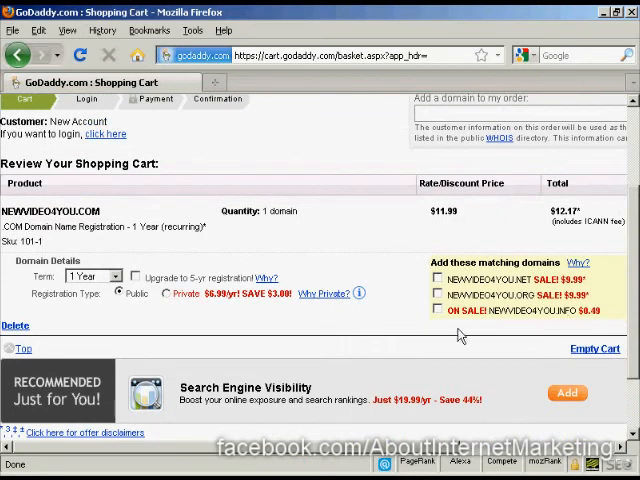
{"action": "mouse_move", "coordinate": [504, 276]}
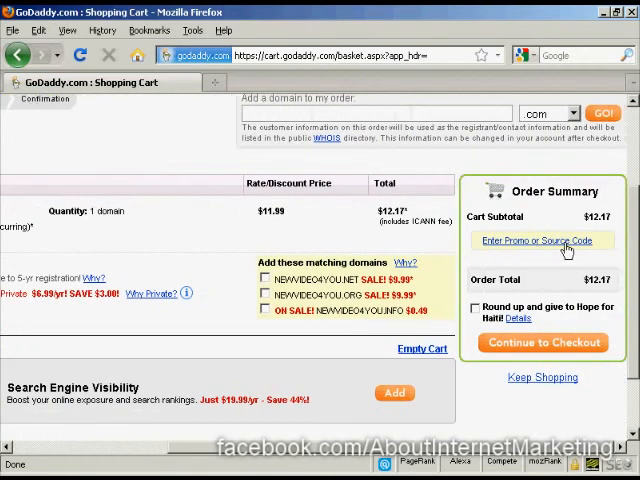
{"action": "left_click", "coordinate": [532, 240]}
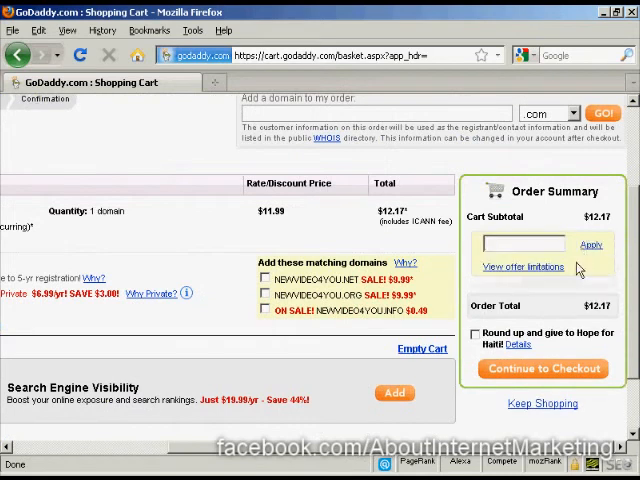
{"action": "mouse_move", "coordinate": [598, 270]}
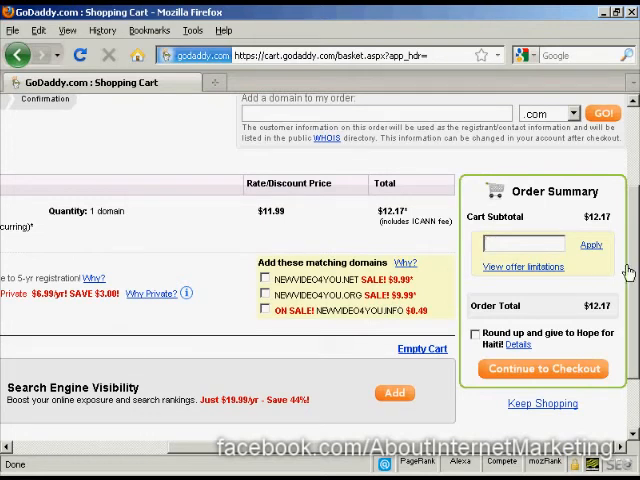
{"action": "left_click", "coordinate": [544, 368]}
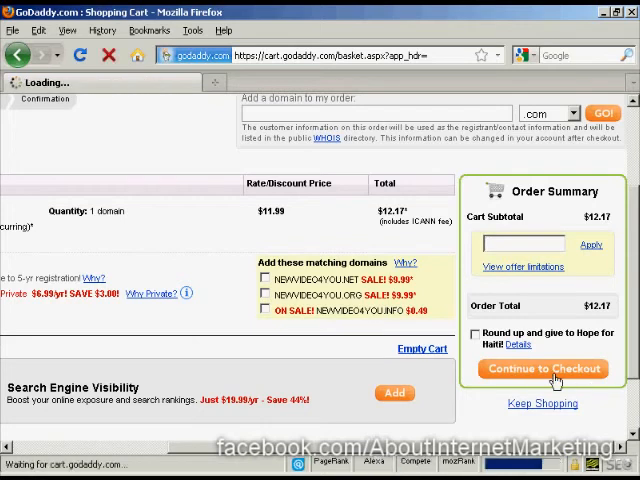
Enter 'number plate' as the password hint in the Log In Information section.
{"action": "left_click", "coordinate": [532, 368]}
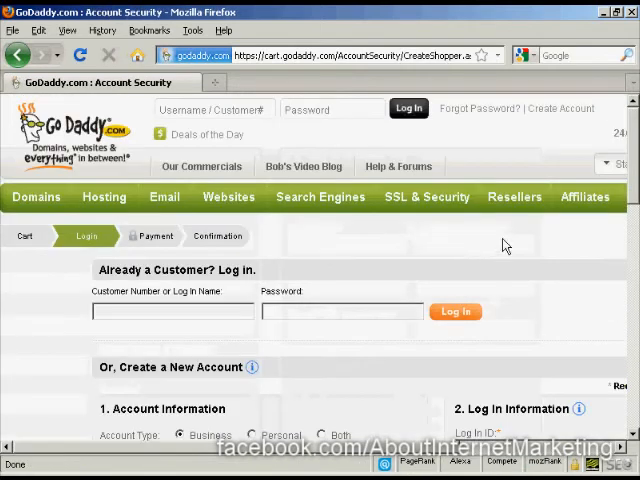
{"action": "scroll", "scroll_direction": "down", "scroll_amount": 3}
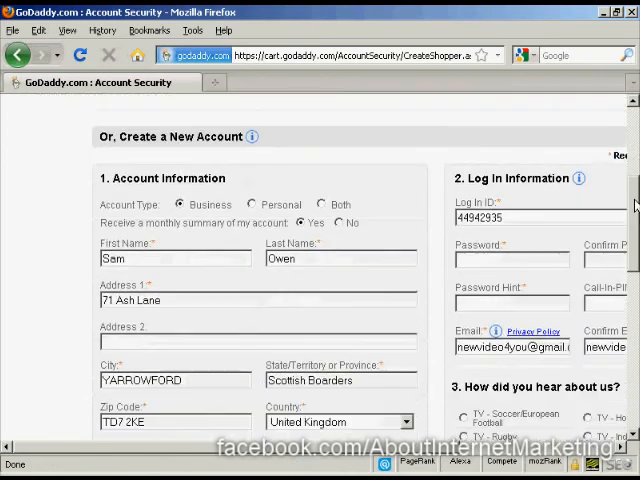
{"action": "scroll", "scroll_direction": "down", "scroll_amount": 3}
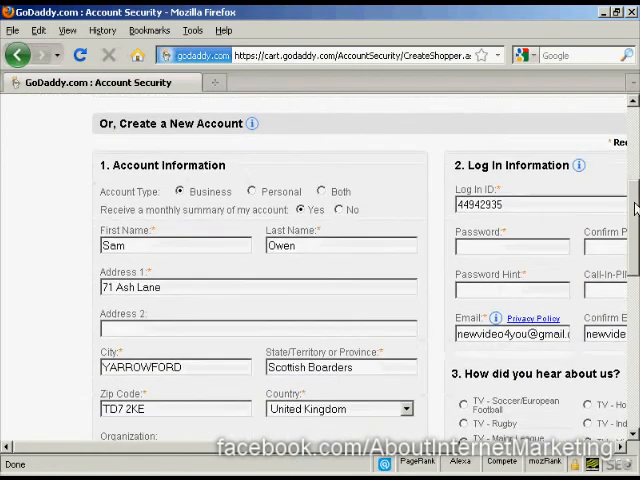
{"action": "scroll", "scroll_direction": "down", "scroll_amount": 3}
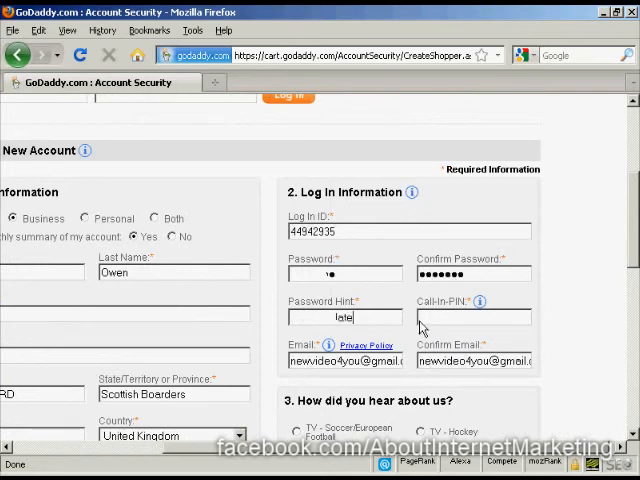
{"action": "type", "text": "number plate"}
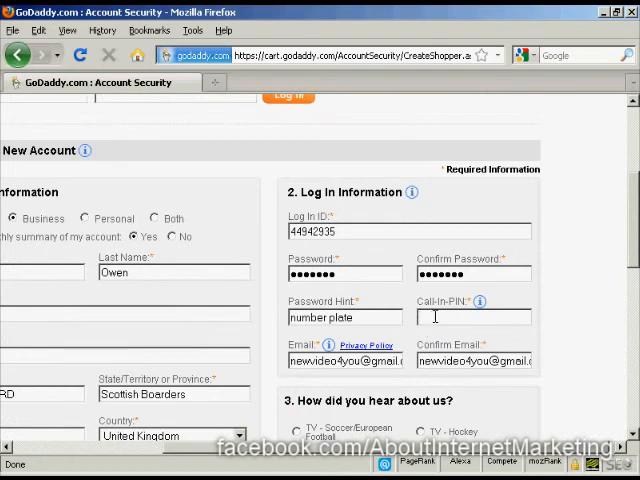
{"action": "left_click", "coordinate": [434, 316]}
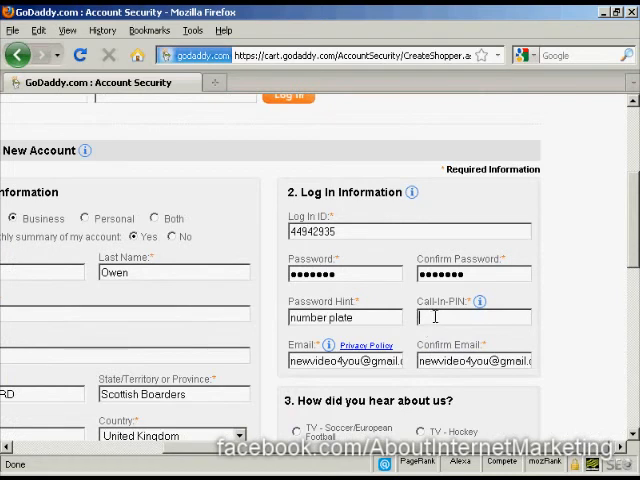
{"action": "type", "text": "591"}
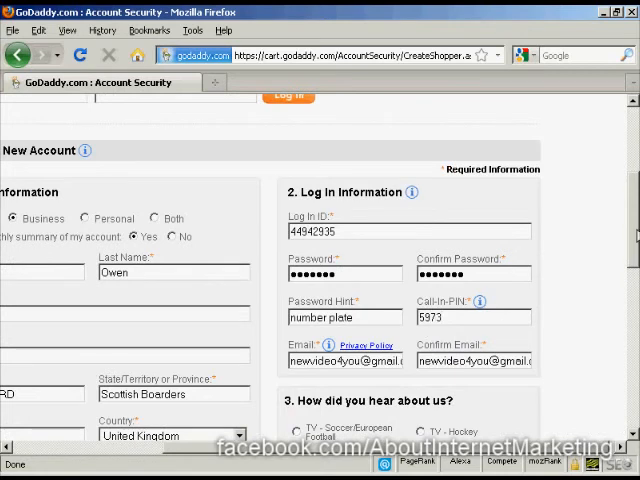
Submit the account details via Continue to Checkout with 'Other' as referral source.
{"action": "scroll", "scroll_direction": "down", "scroll_amount": 3}
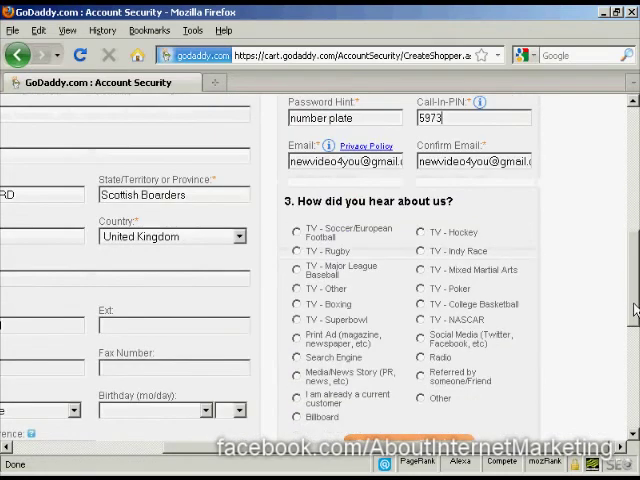
{"action": "scroll", "scroll_direction": "down", "scroll_amount": 3}
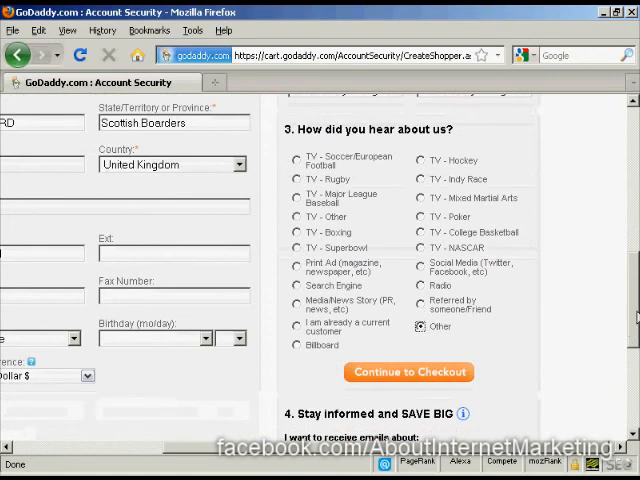
{"action": "scroll", "scroll_direction": "down", "scroll_amount": 3}
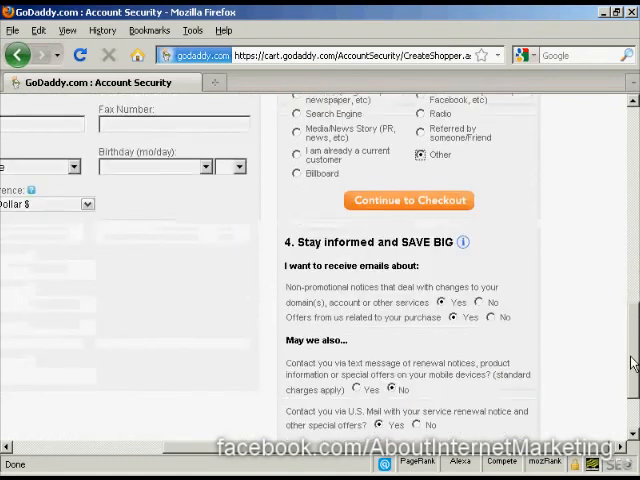
{"action": "scroll", "scroll_direction": "down", "scroll_amount": 3}
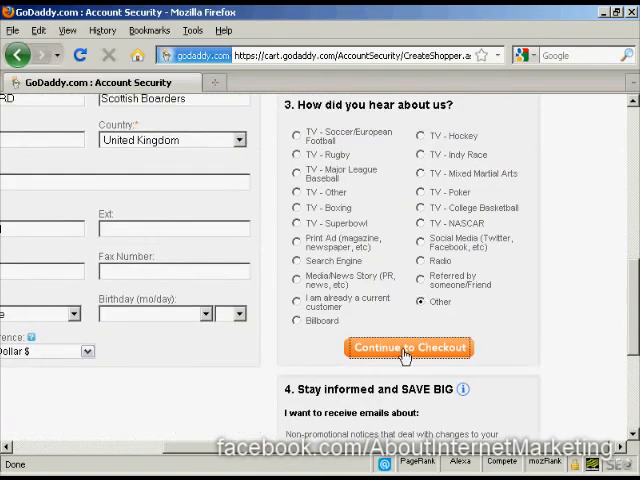
{"action": "left_click", "coordinate": [408, 348]}
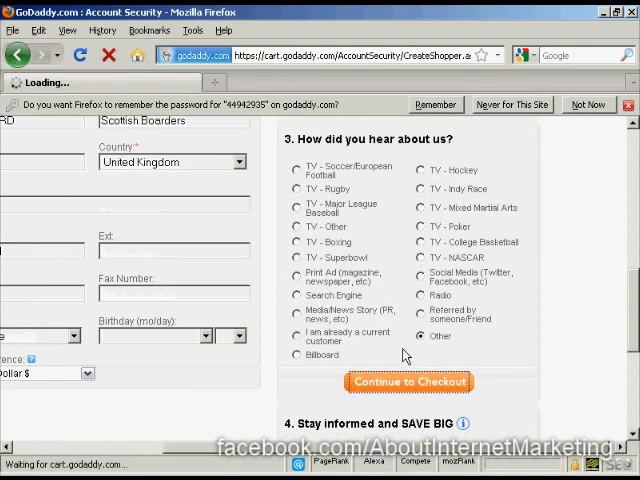
{"action": "left_click", "coordinate": [408, 380]}
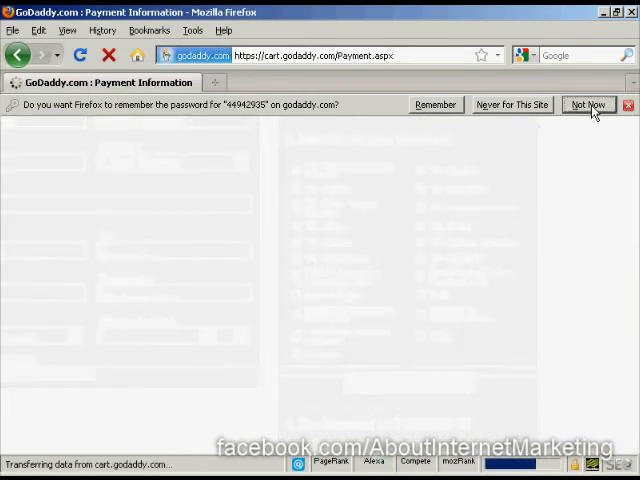
Decline Firefox's save-password offer and review the prefilled Payment Information page.
{"action": "left_click", "coordinate": [594, 104]}
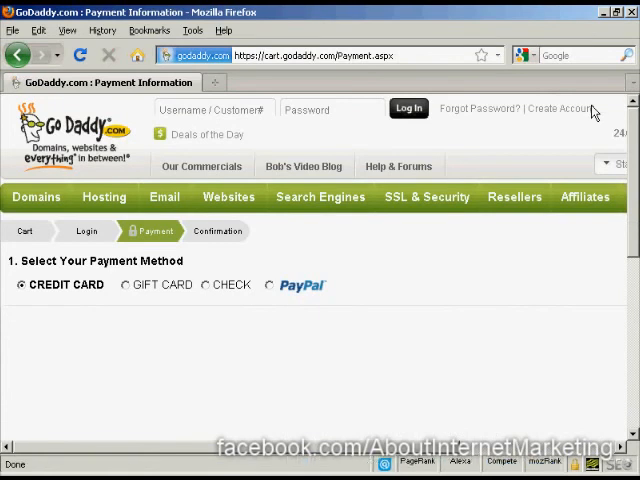
{"action": "left_click", "coordinate": [24, 284]}
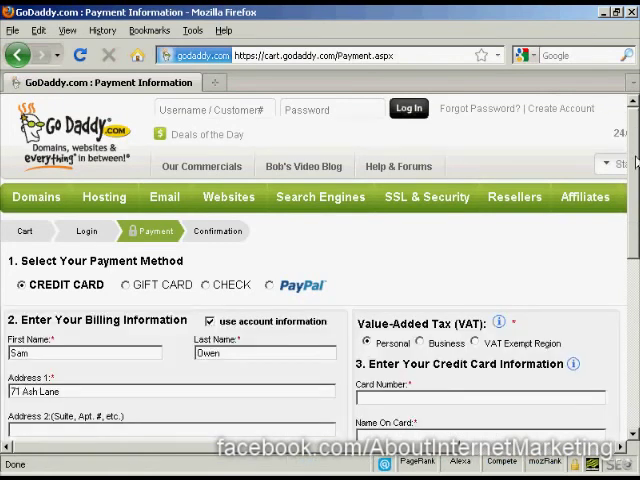
{"action": "scroll", "scroll_direction": "down", "scroll_amount": 3}
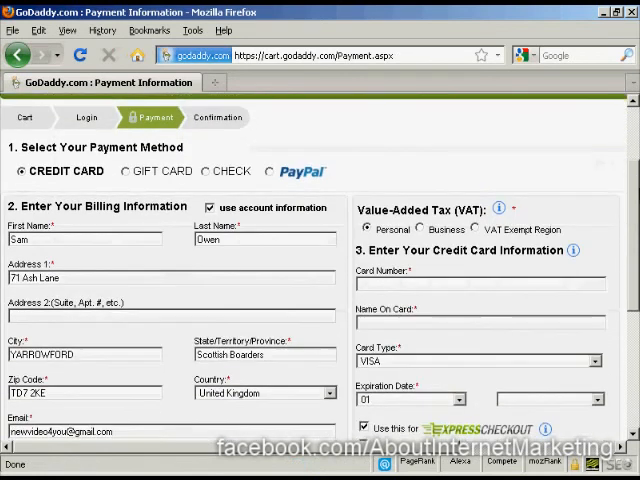
{"action": "scroll", "scroll_direction": "down", "scroll_amount": 3}
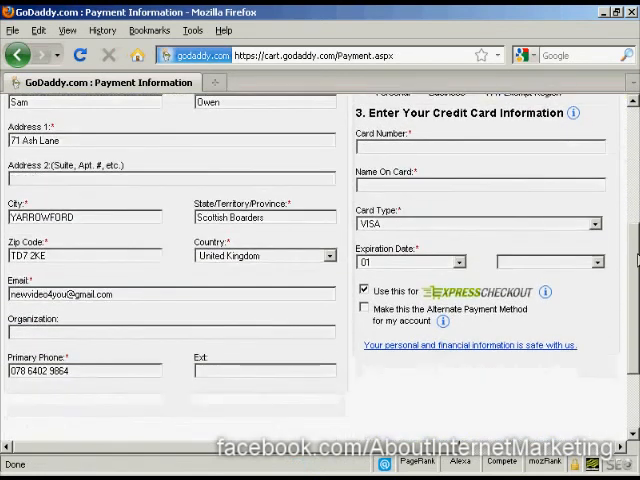
{"action": "scroll", "scroll_direction": "down", "scroll_amount": 3}
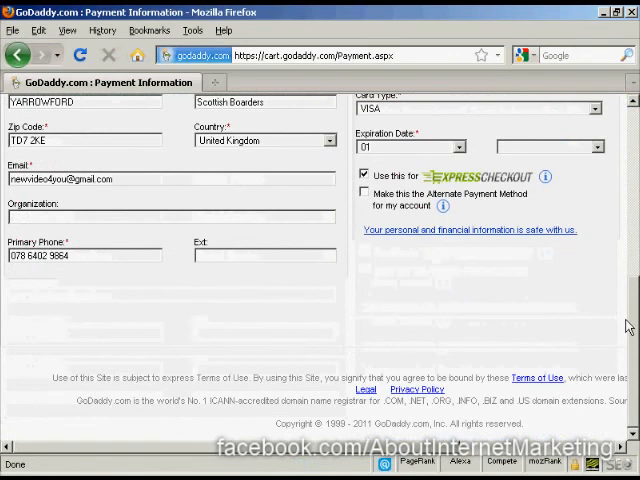
{"action": "scroll", "scroll_direction": "up", "scroll_amount": 3}
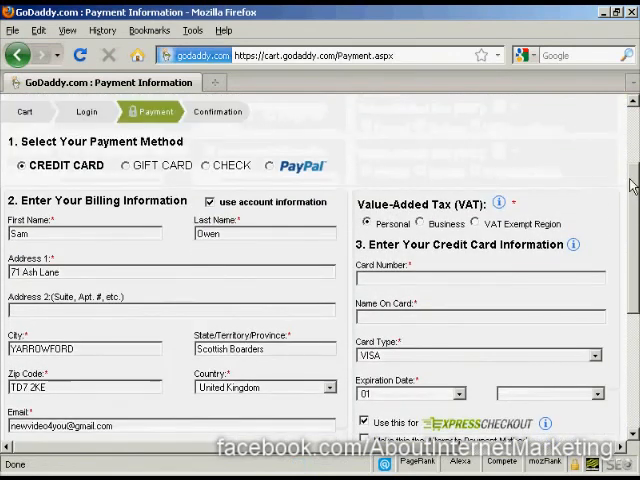